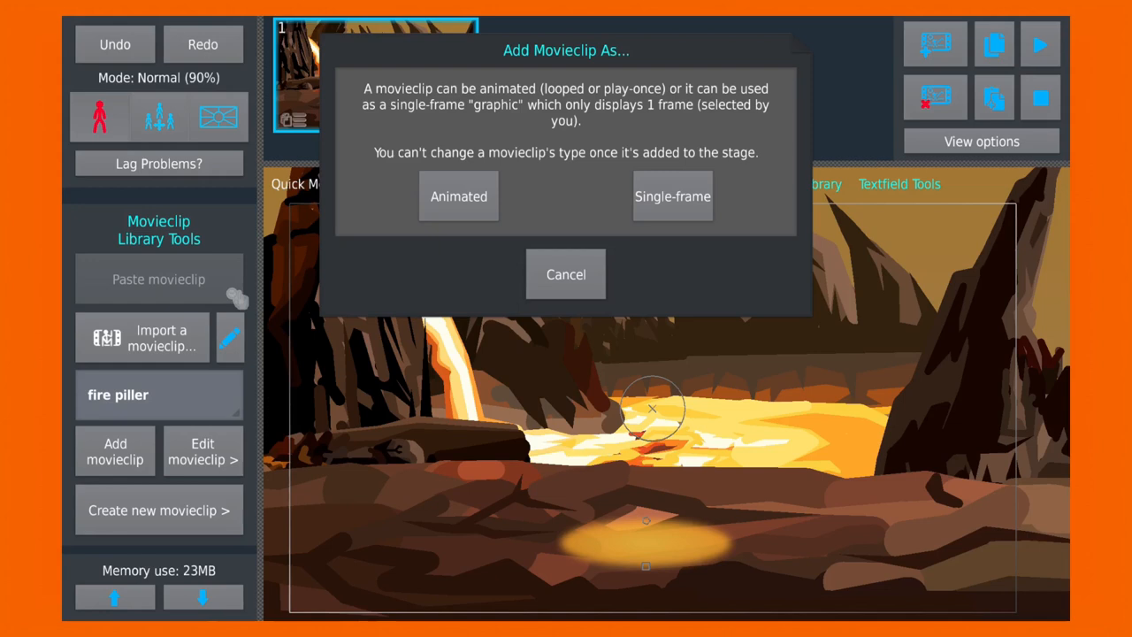
Step: Add the fire piller movieclip to the lava scene as an Animated clip
{"action": "left_click", "coordinate": [458, 194]}
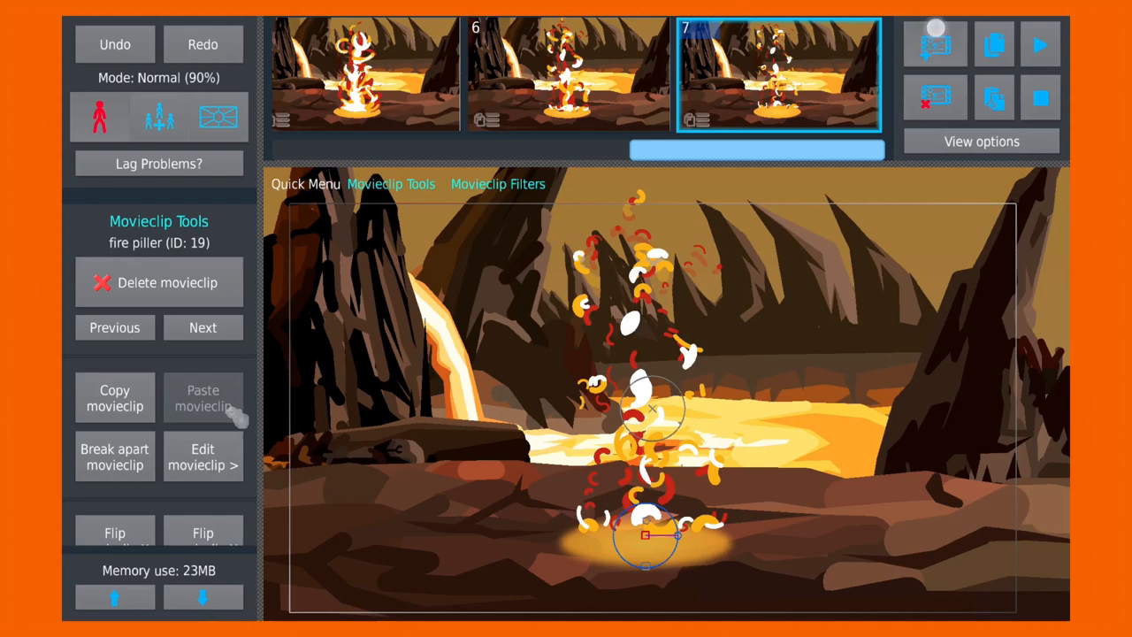
{"action": "left_click", "coordinate": [1040, 44]}
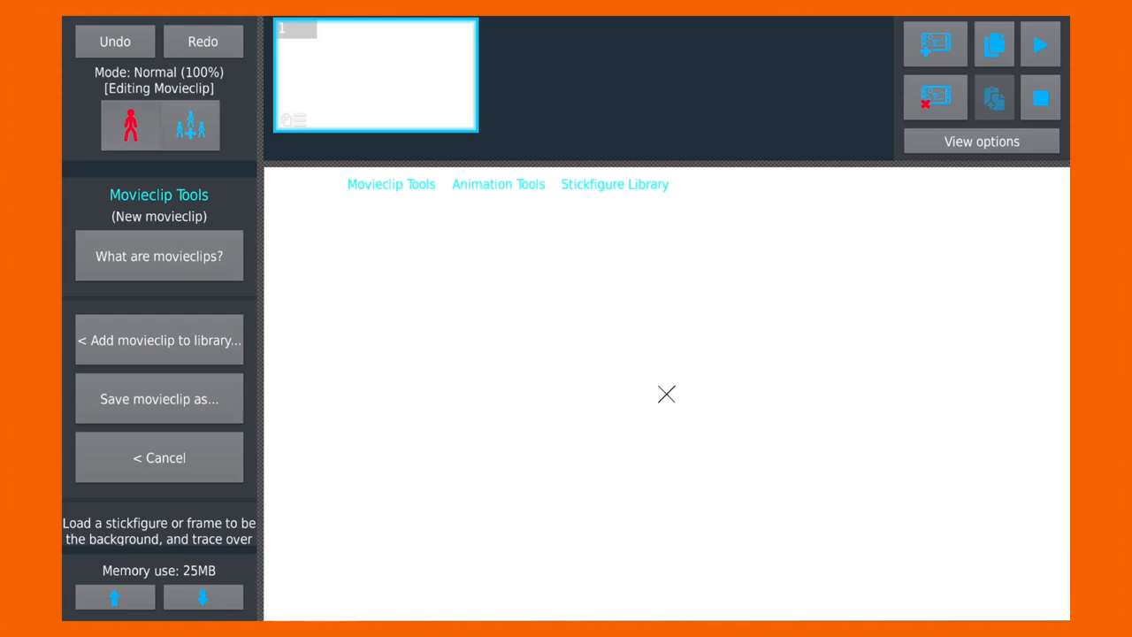
Step: Create a new ice-burst movieclip from the imported ice stickfigures animated across frames
{"action": "left_click", "coordinate": [202, 435]}
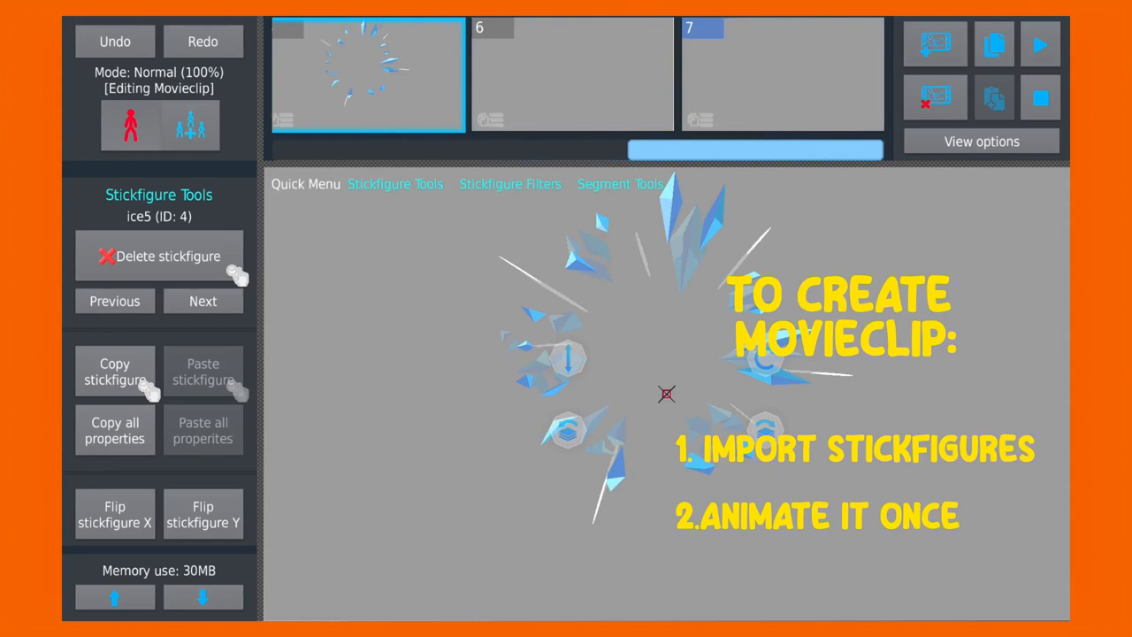
{"action": "left_click", "coordinate": [780, 75]}
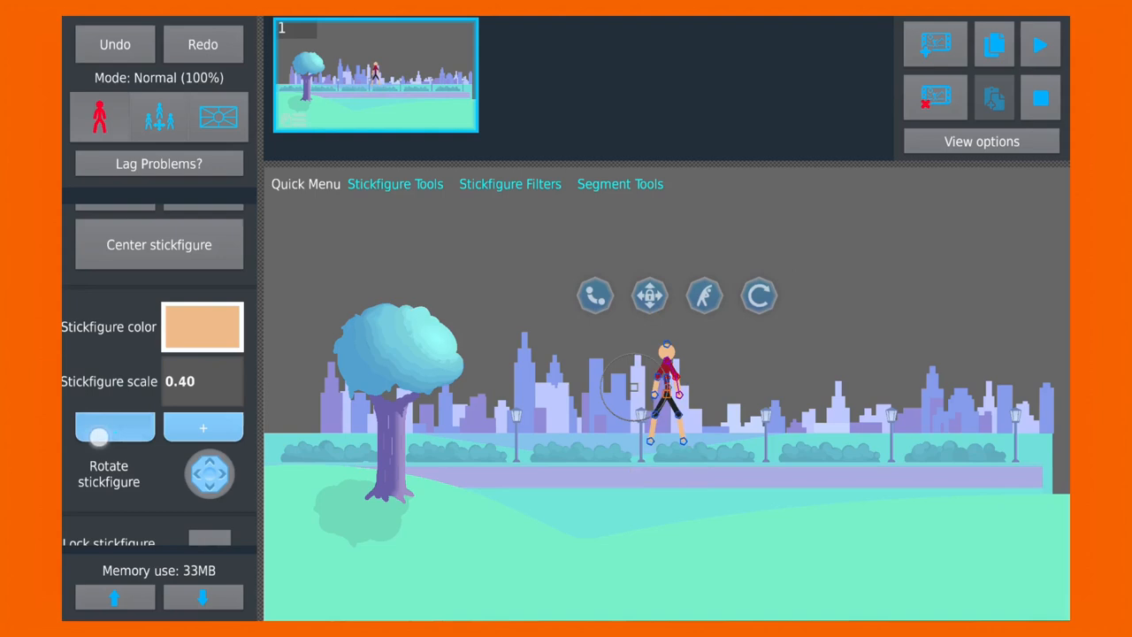
Step: Load the city background and place the stickfigure at scale 0.40 on the path
{"action": "left_click", "coordinate": [1040, 44]}
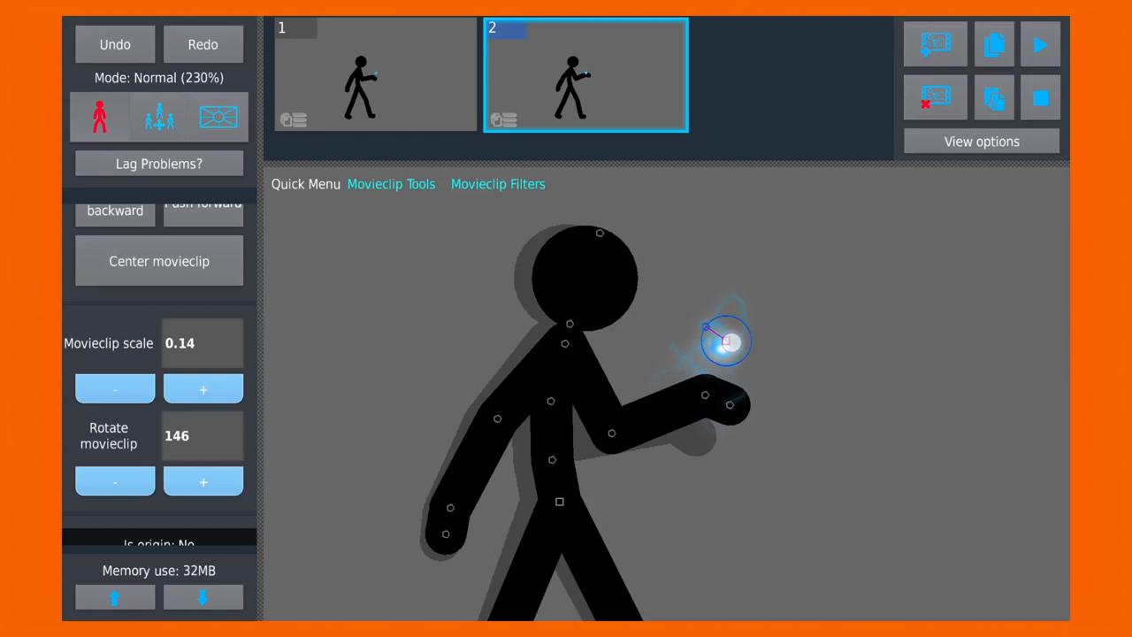
Step: Attach the glow effect at scale 0.14, rotation 146, add a tweened frame, and play the desert background
{"action": "left_click", "coordinate": [1040, 42]}
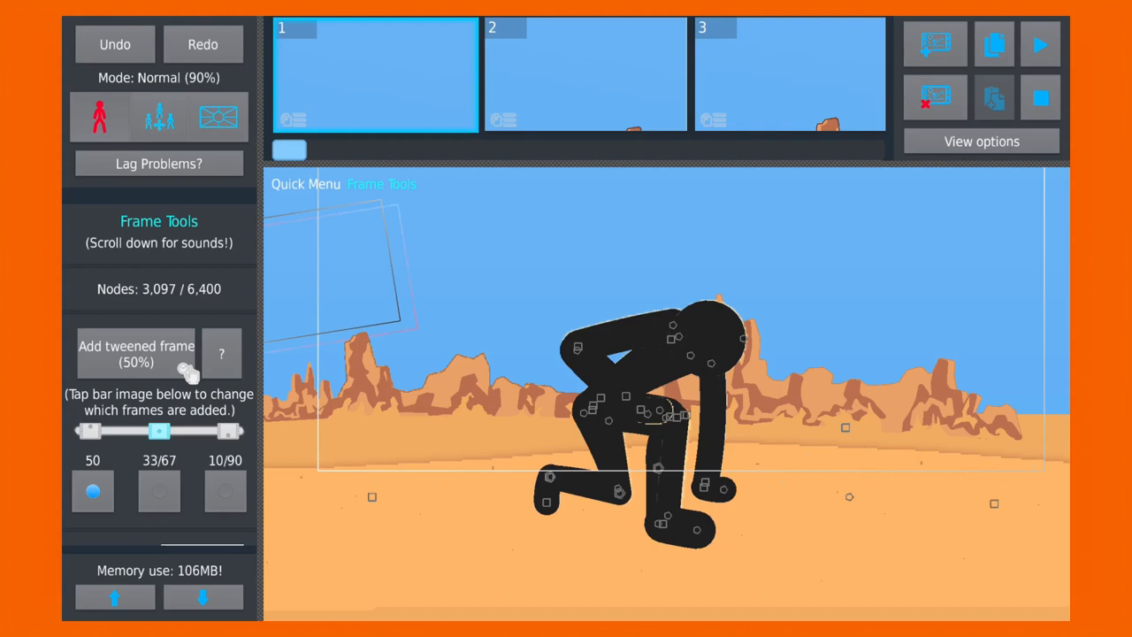
{"action": "left_click", "coordinate": [1040, 45]}
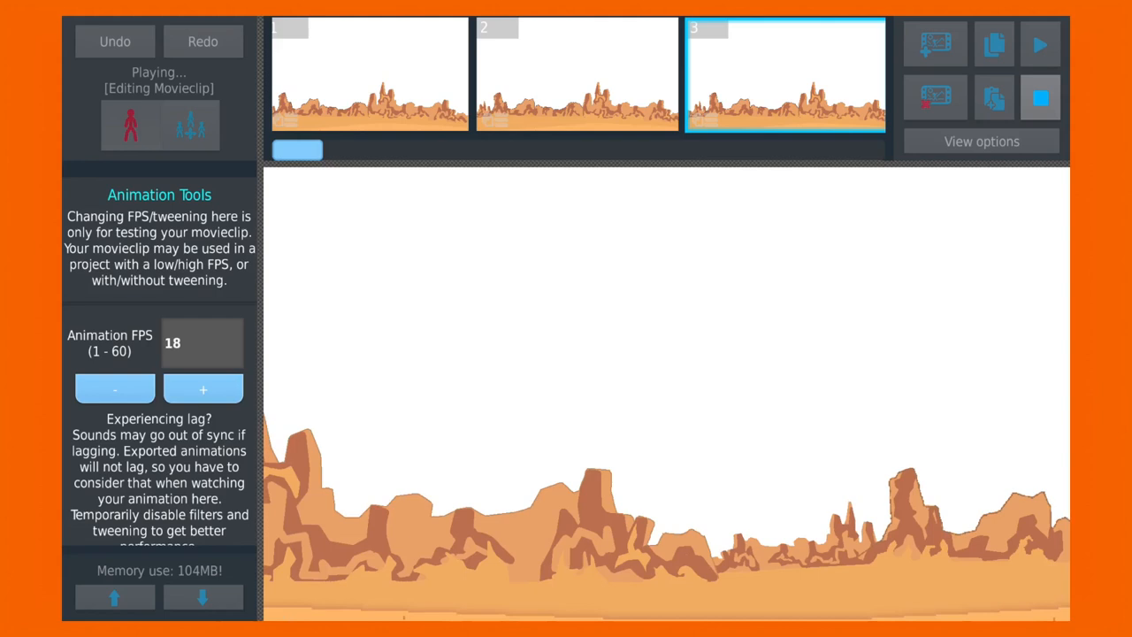
{"action": "left_click", "coordinate": [1039, 44]}
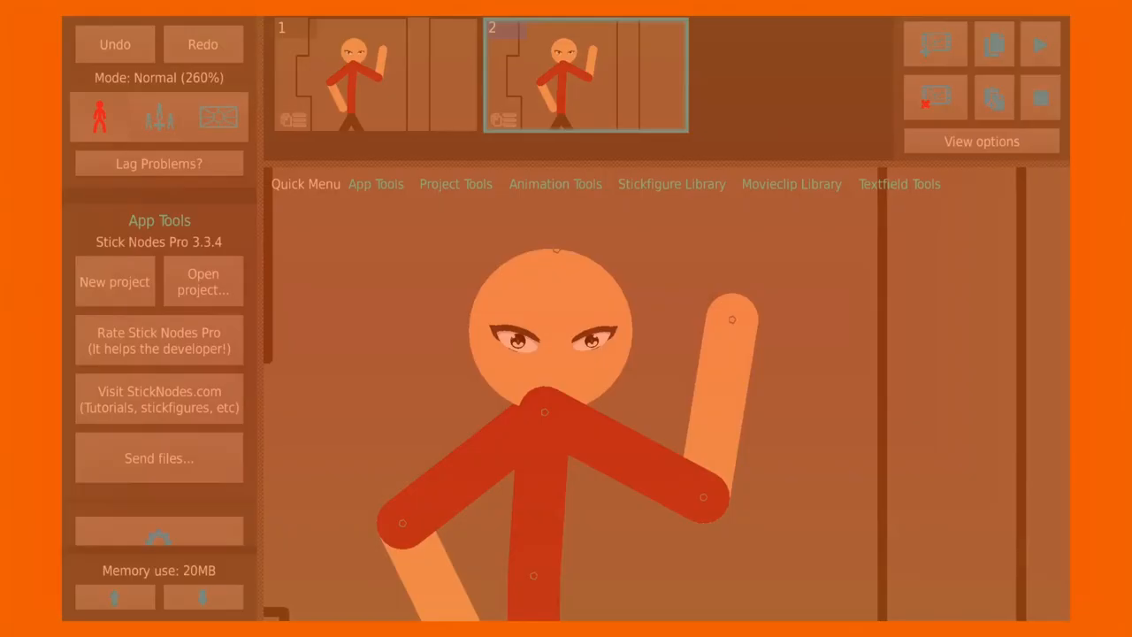
Step: Add the mouth movieclip from the library to the character as a Single-frame graphic
{"action": "left_click", "coordinate": [791, 184]}
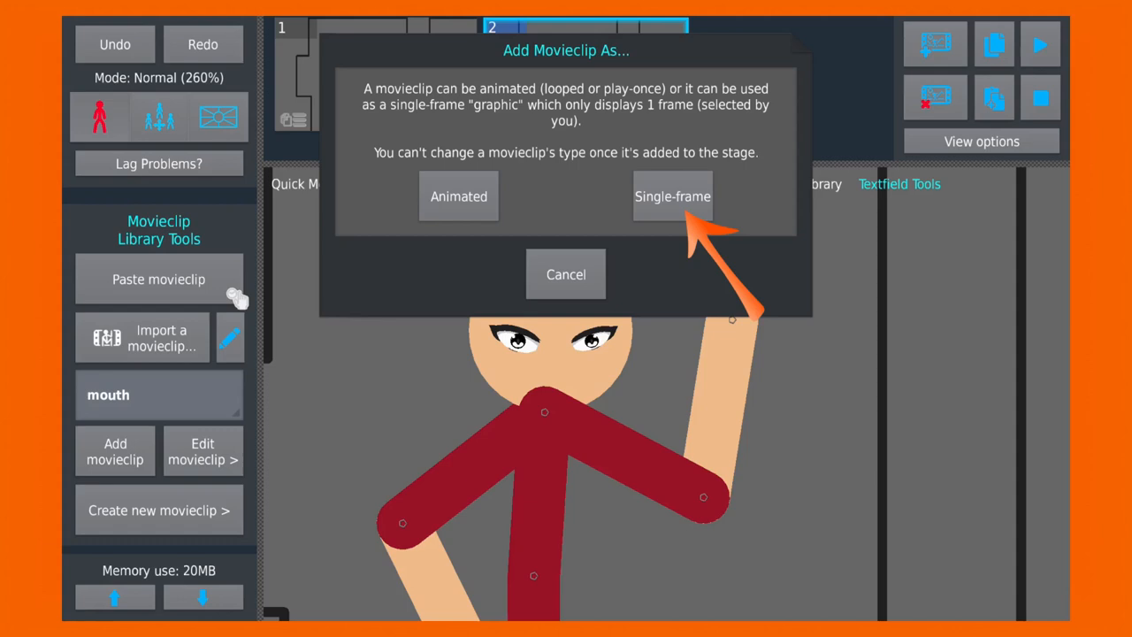
{"action": "left_click", "coordinate": [672, 194]}
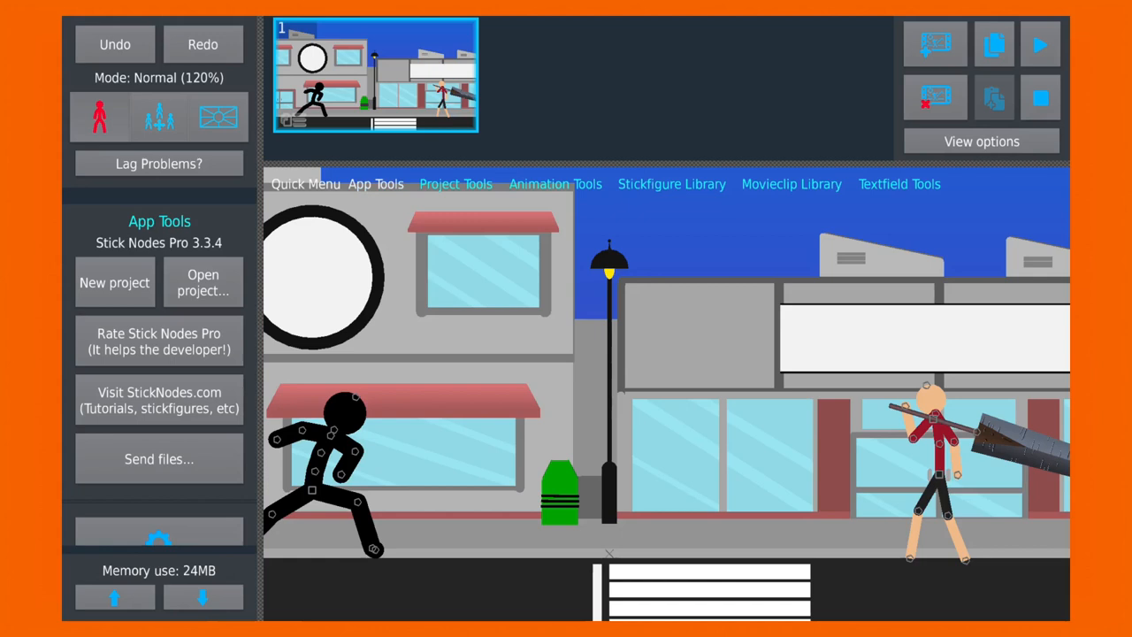
Step: Add the weapons movieclip from the library into the street fight scene
{"action": "left_click", "coordinate": [672, 184]}
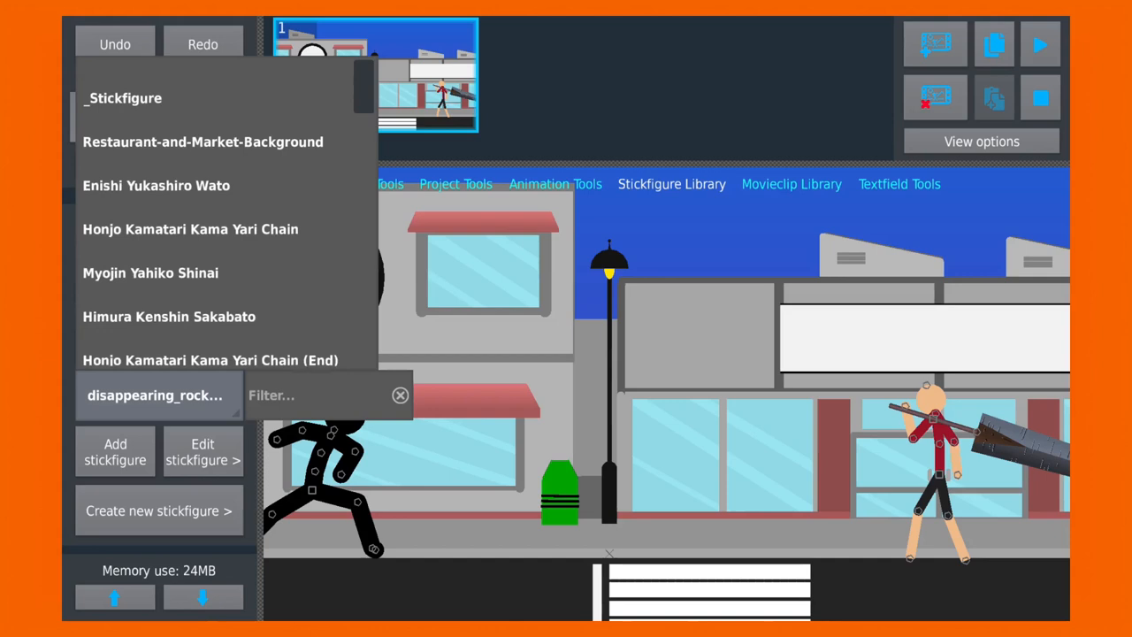
{"action": "left_click", "coordinate": [791, 184]}
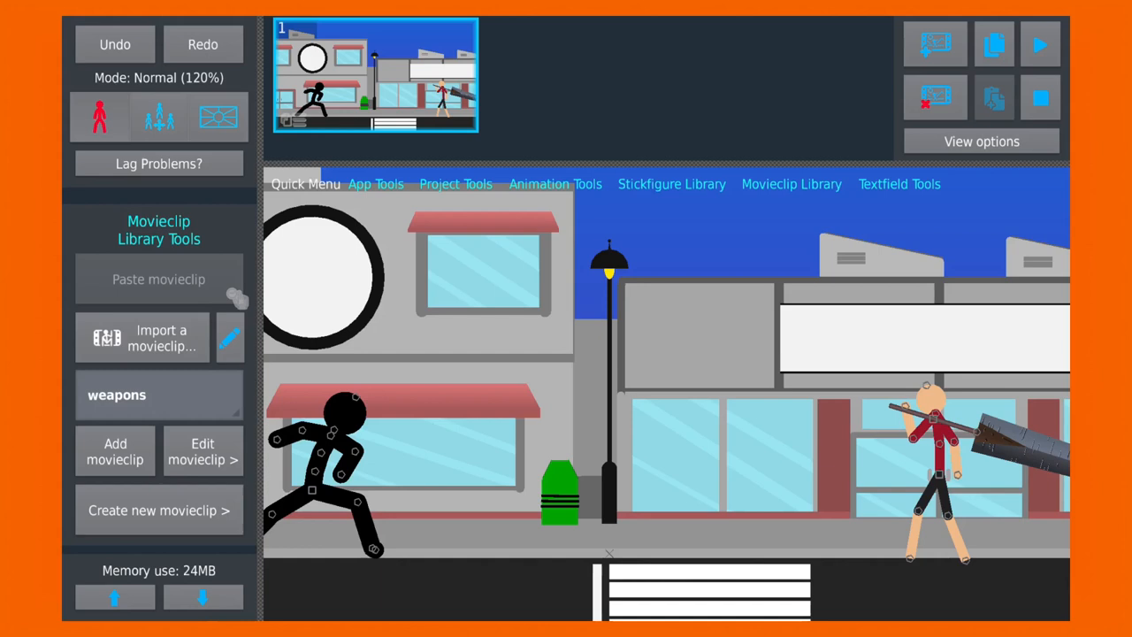
{"action": "left_click", "coordinate": [113, 451]}
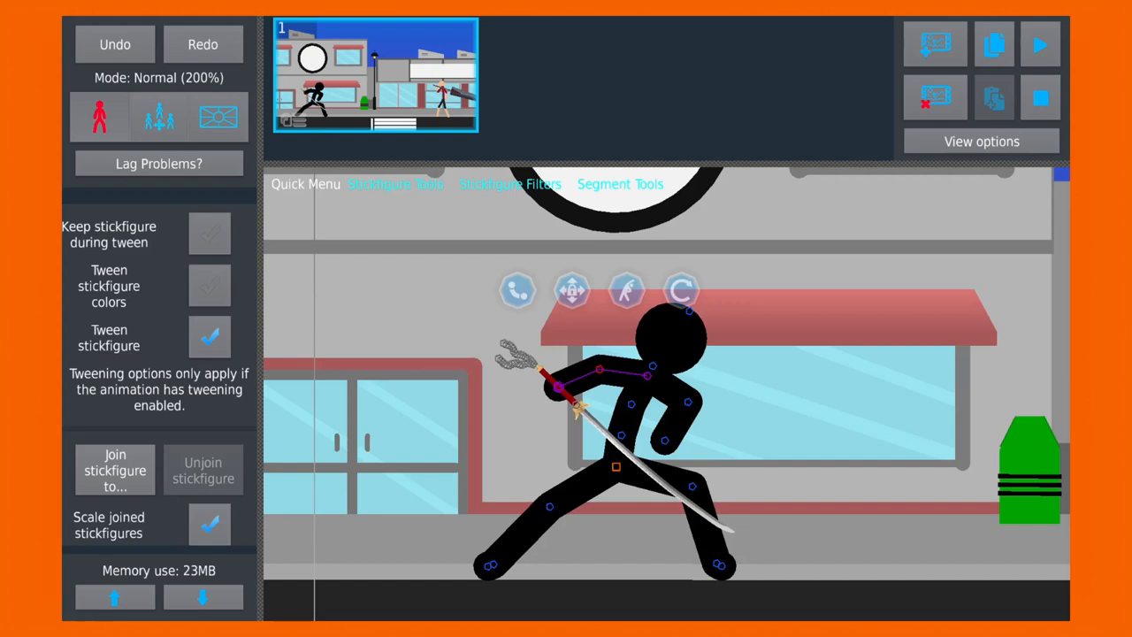
Step: Join the sword to the black figure's hand and play back the fight scene
{"action": "left_click", "coordinate": [1040, 44]}
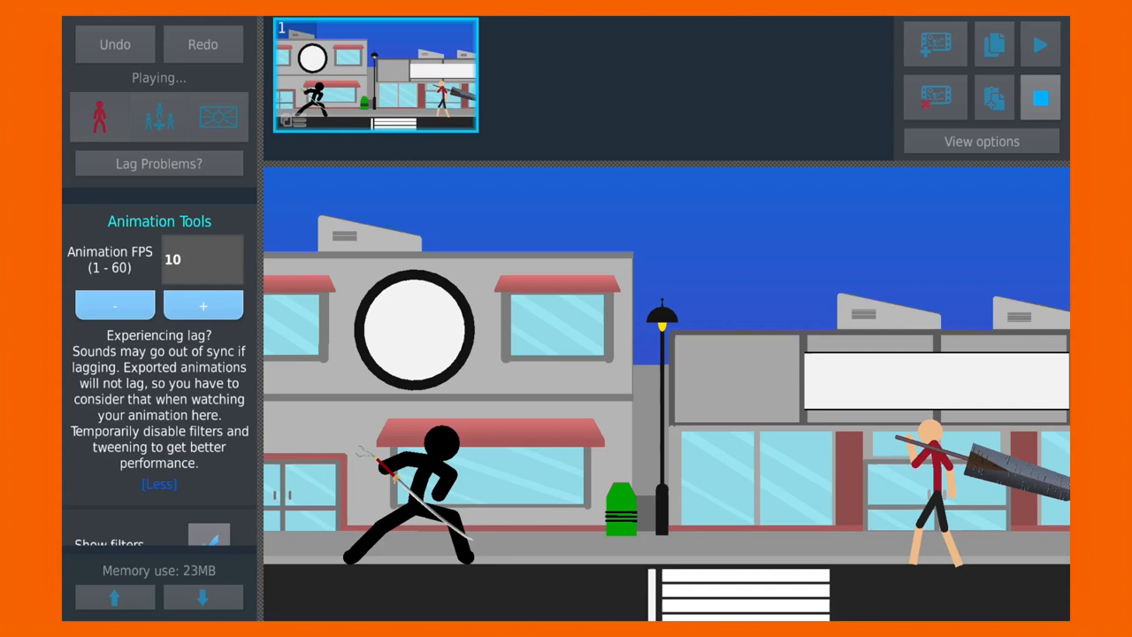